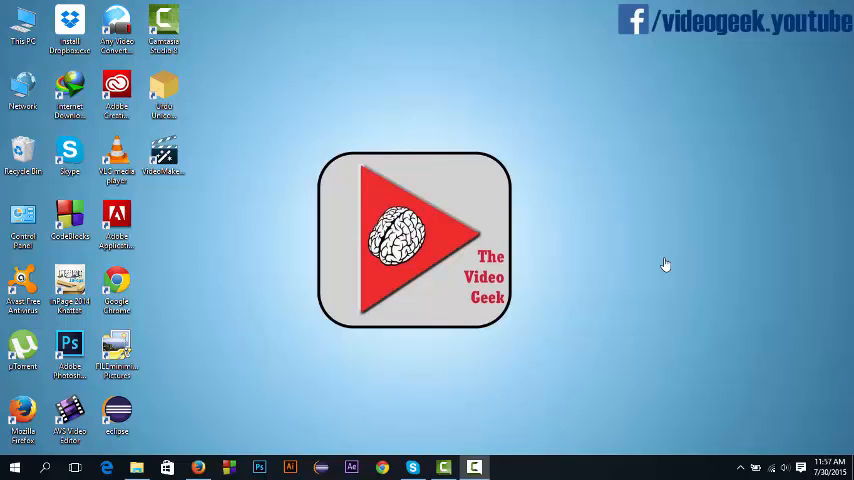
mouse_move(318, 342)
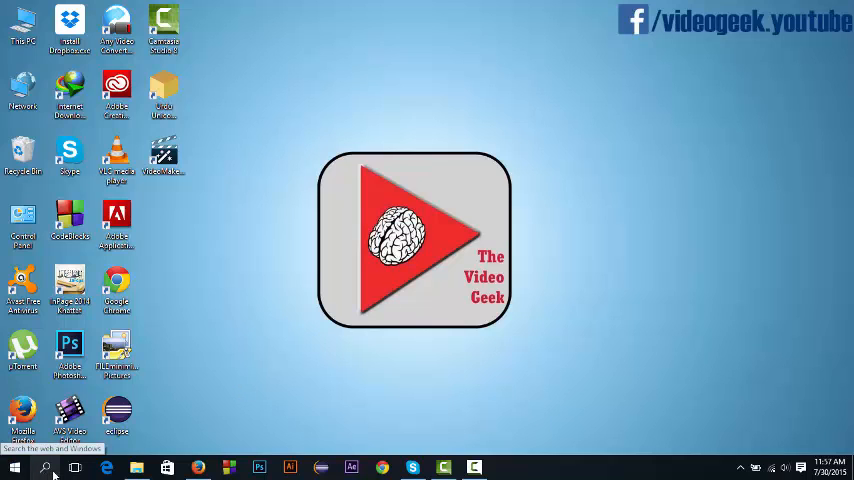
Change the country or region from Pakistan to United States under Region & language
click(44, 465)
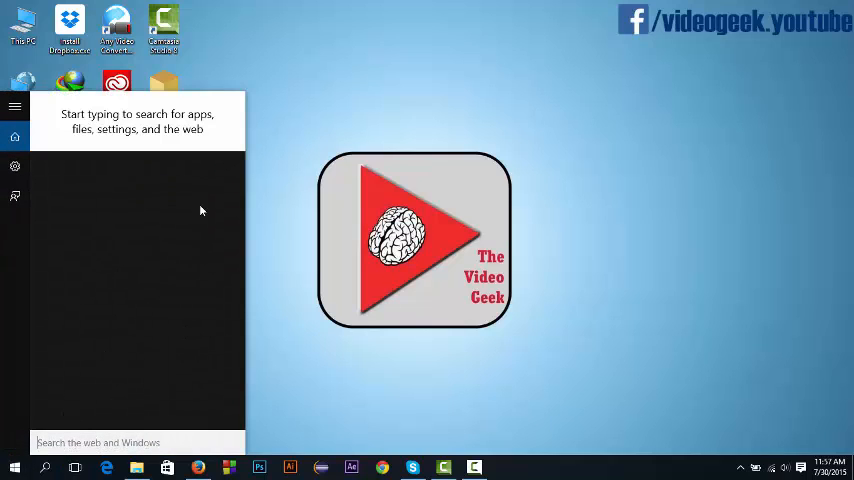
mouse_move(105, 421)
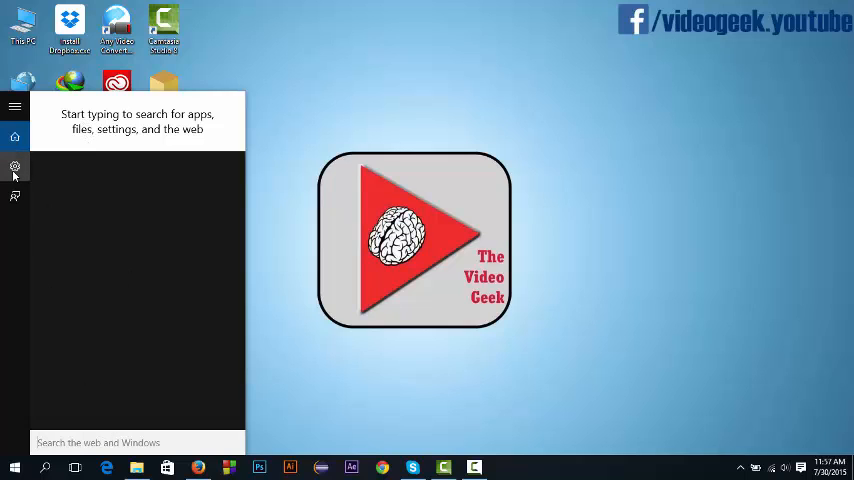
click(14, 166)
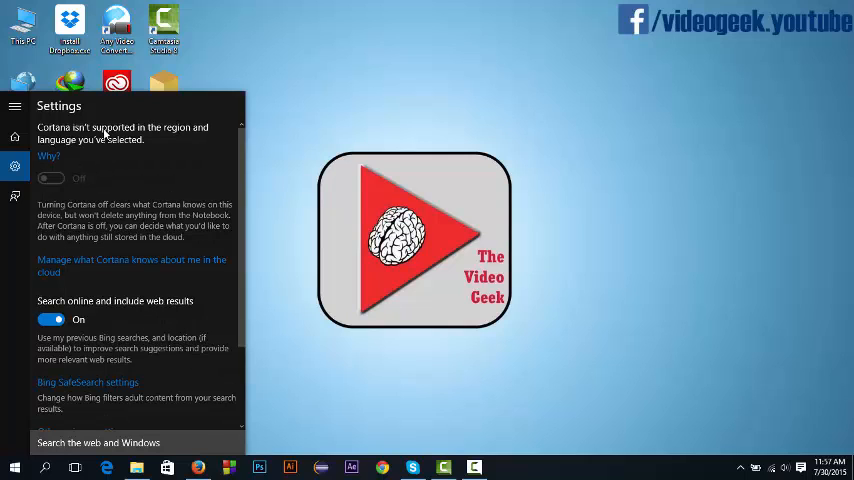
mouse_move(64, 155)
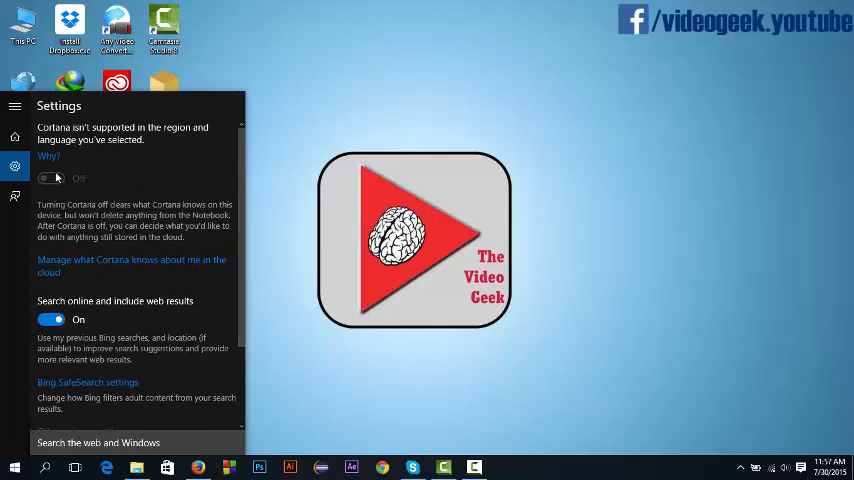
mouse_move(145, 241)
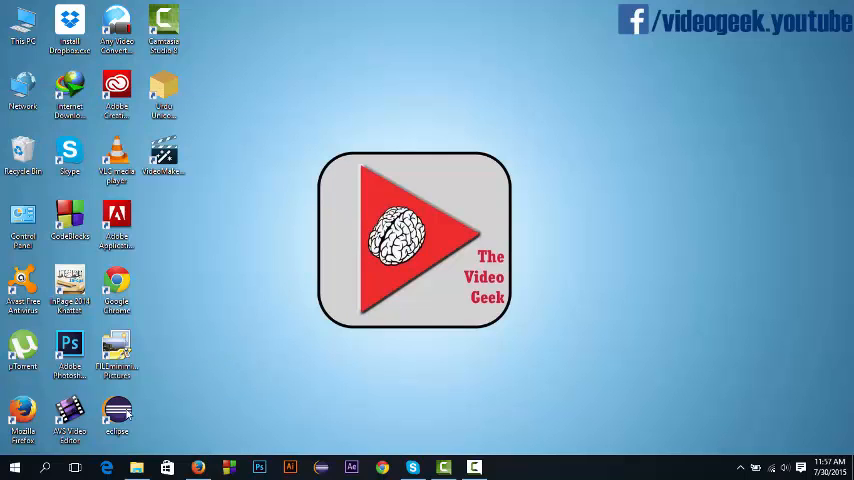
click(12, 463)
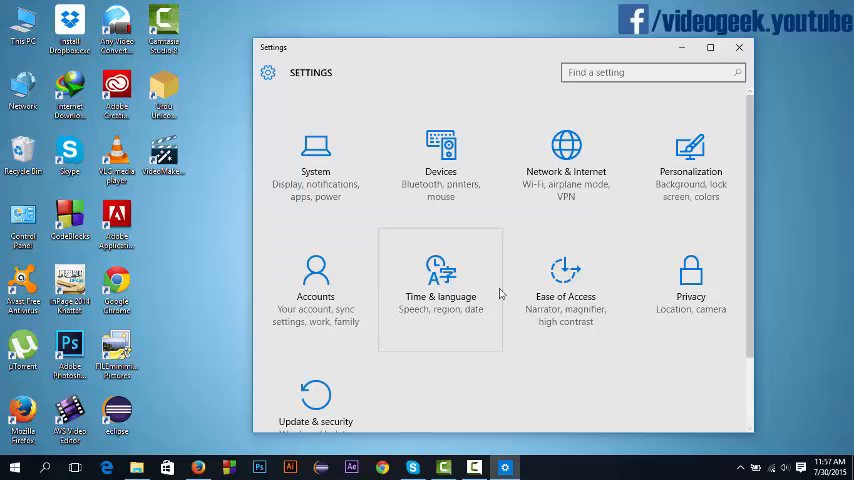
click(440, 280)
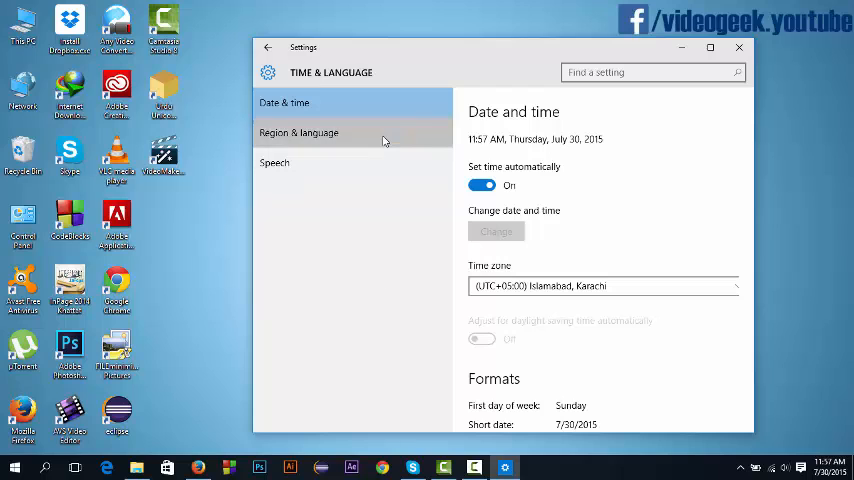
click(298, 132)
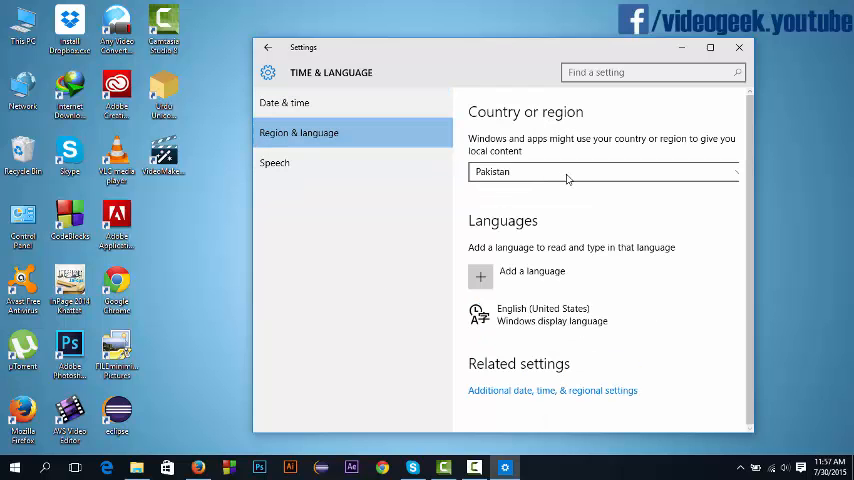
click(603, 171)
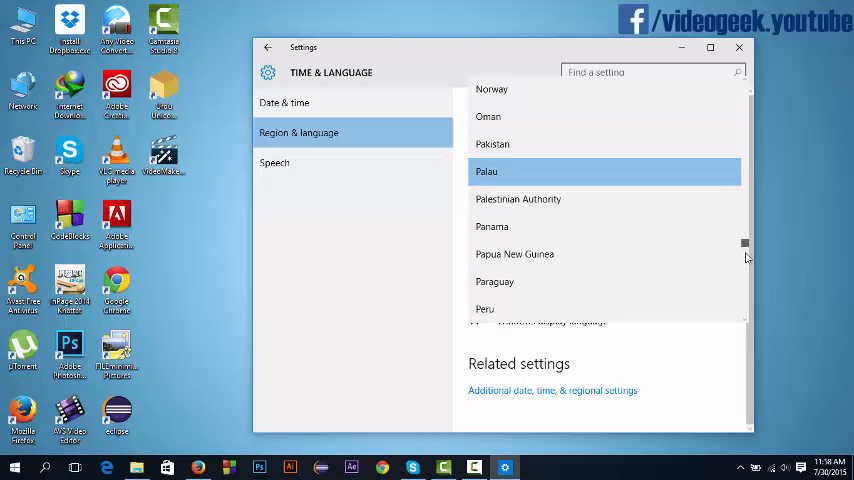
scroll(down, 3)
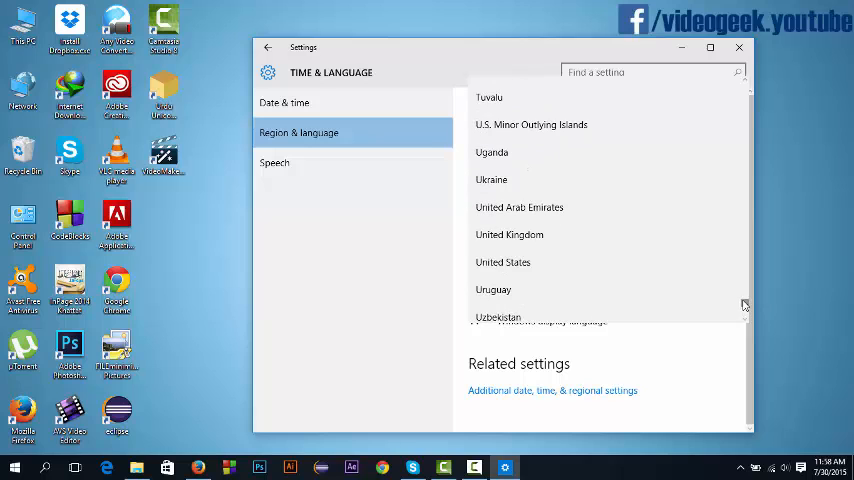
click(502, 262)
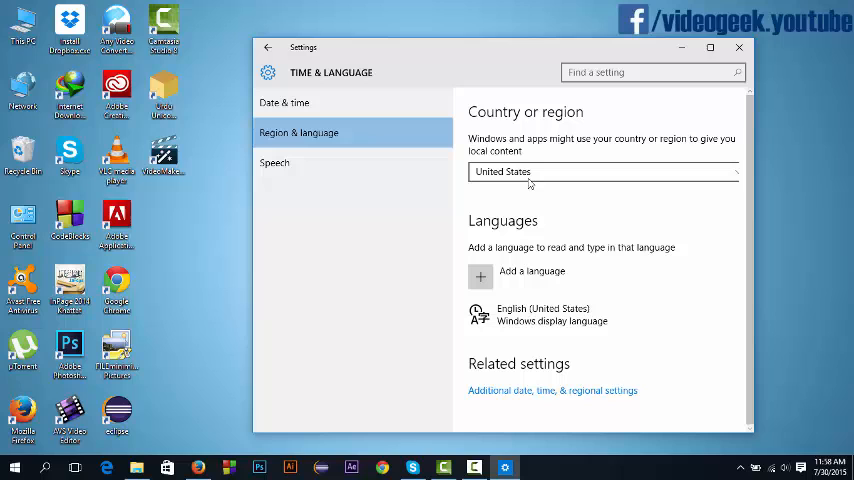
Toggle 'Recognize non-native accents' off and on twice, leaving it on, then view Date & time
click(274, 163)
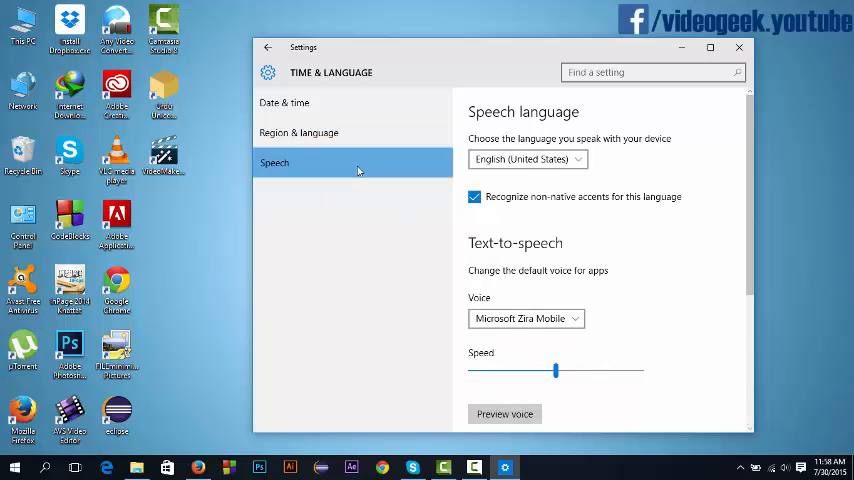
click(474, 196)
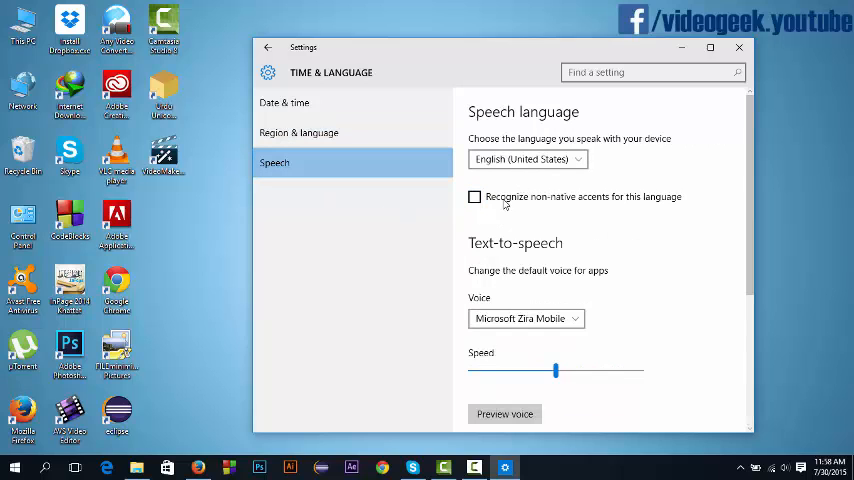
click(474, 197)
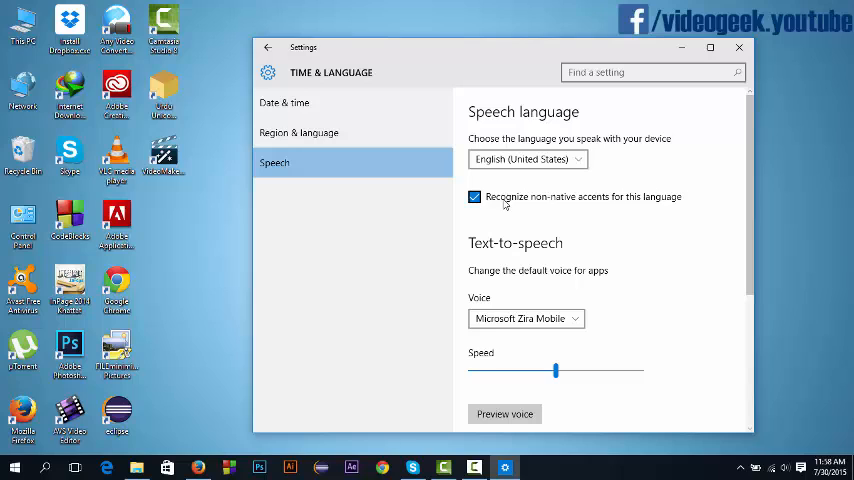
click(474, 196)
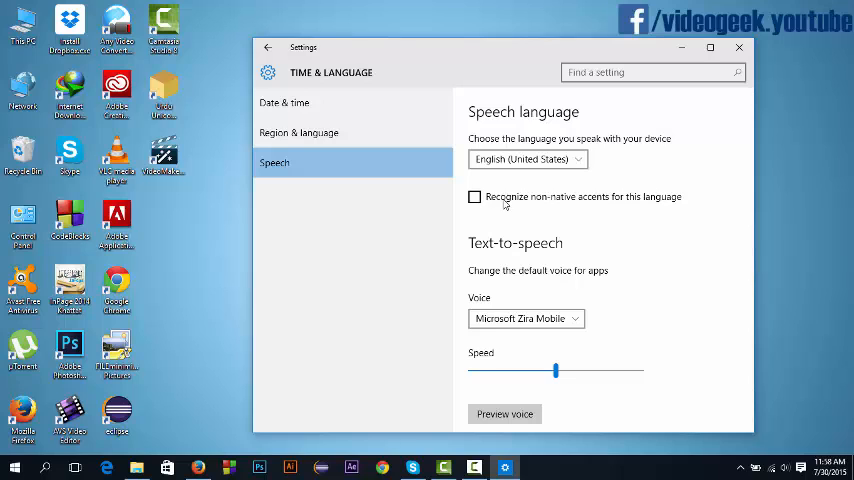
click(474, 196)
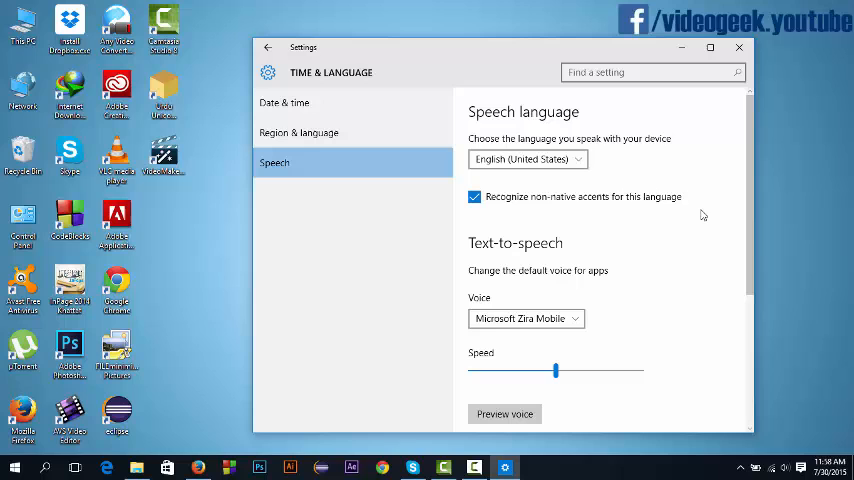
scroll(down, 3)
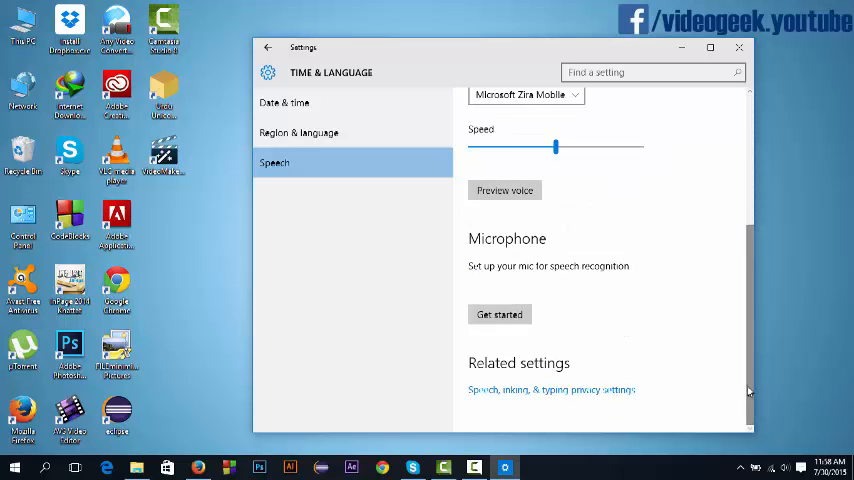
click(300, 103)
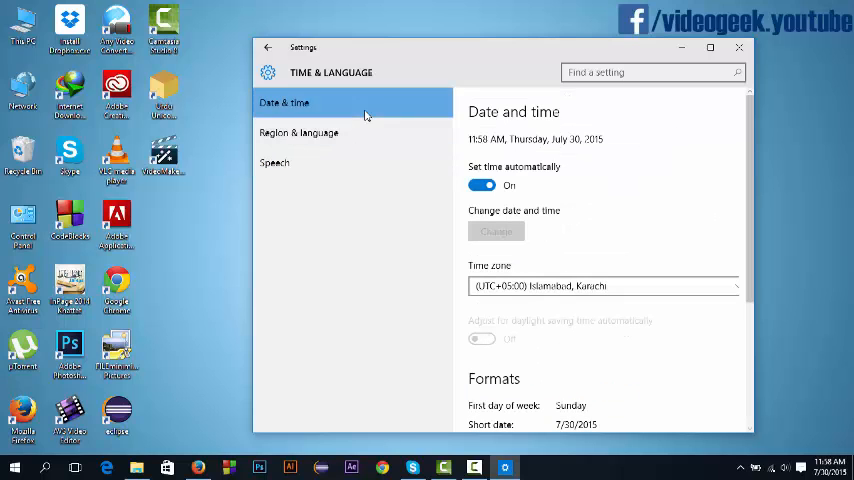
mouse_move(299, 132)
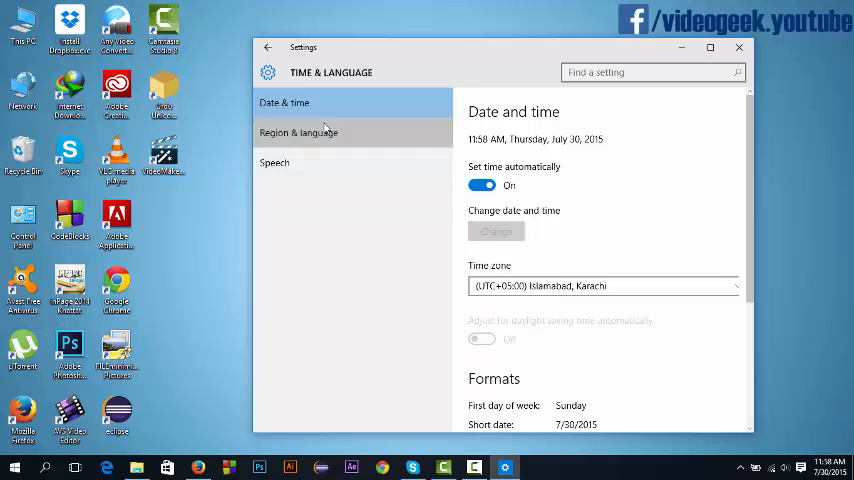
Browse the Add a language list and English variants, then back out to Settings home
click(298, 132)
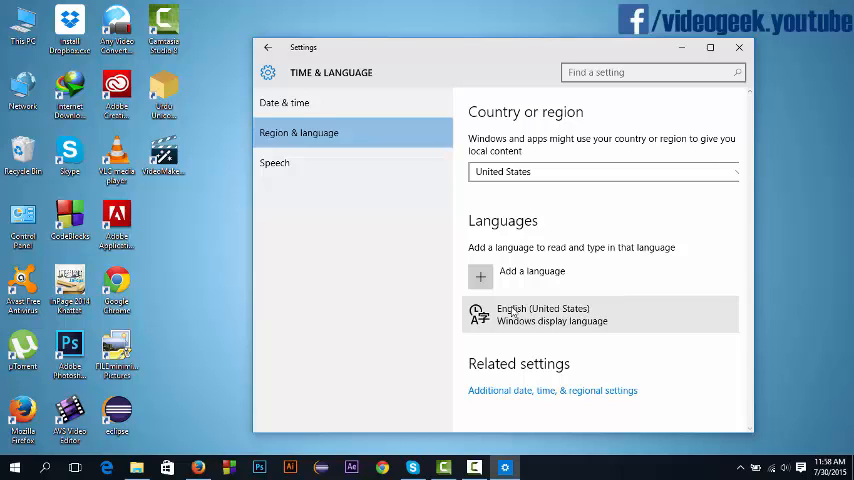
mouse_move(553, 287)
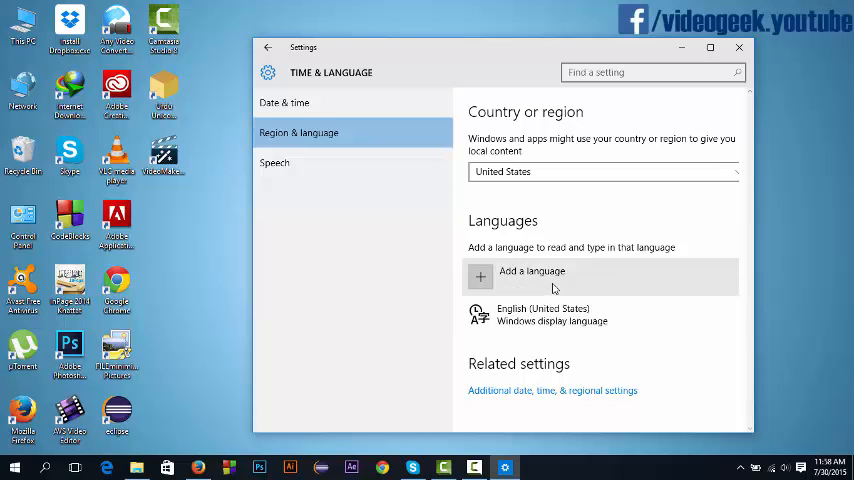
click(532, 276)
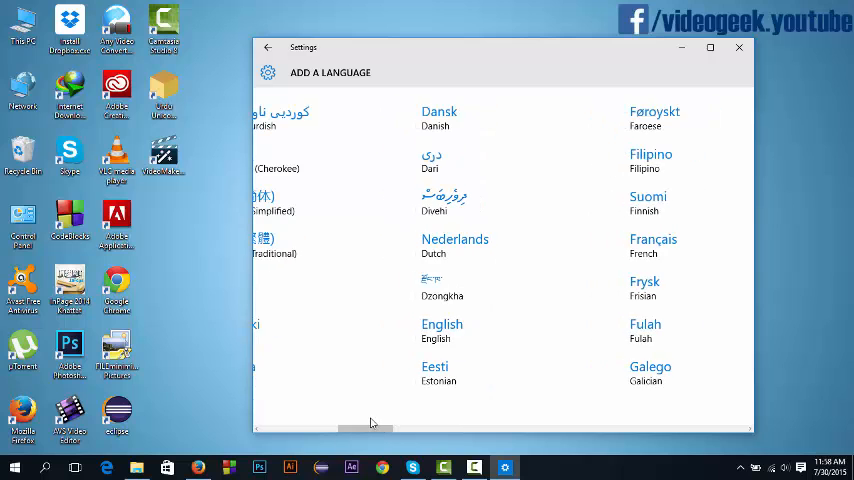
click(442, 324)
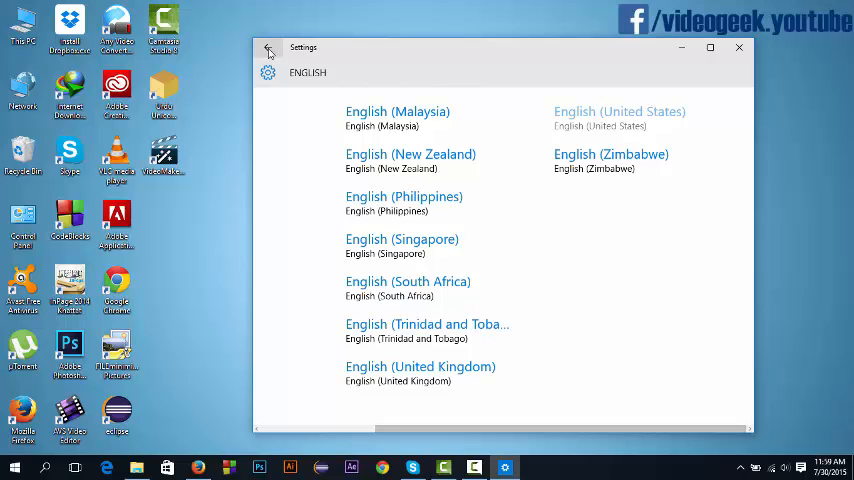
click(268, 48)
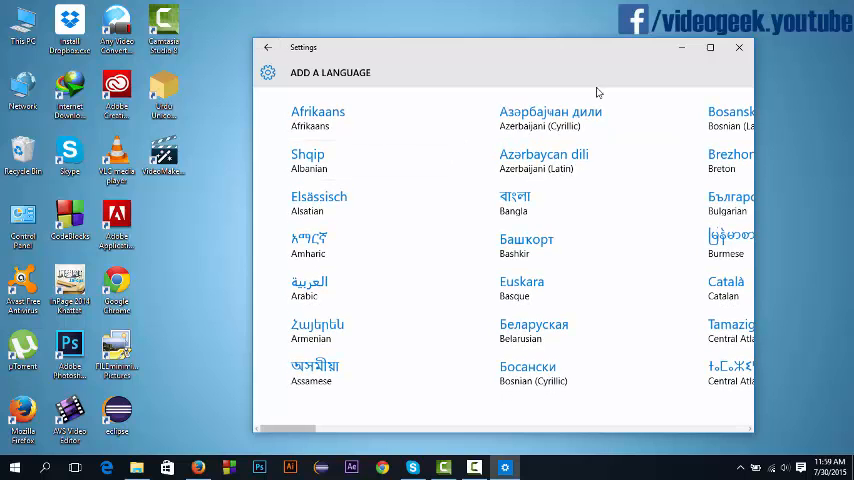
mouse_move(222, 62)
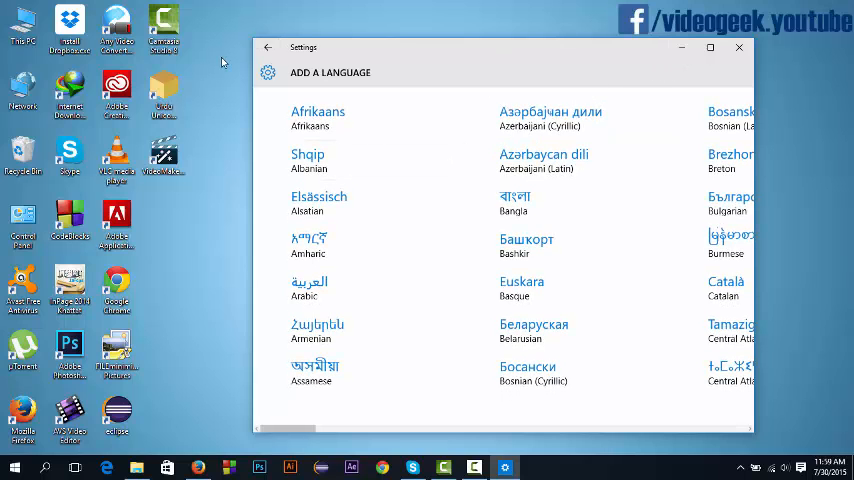
click(266, 48)
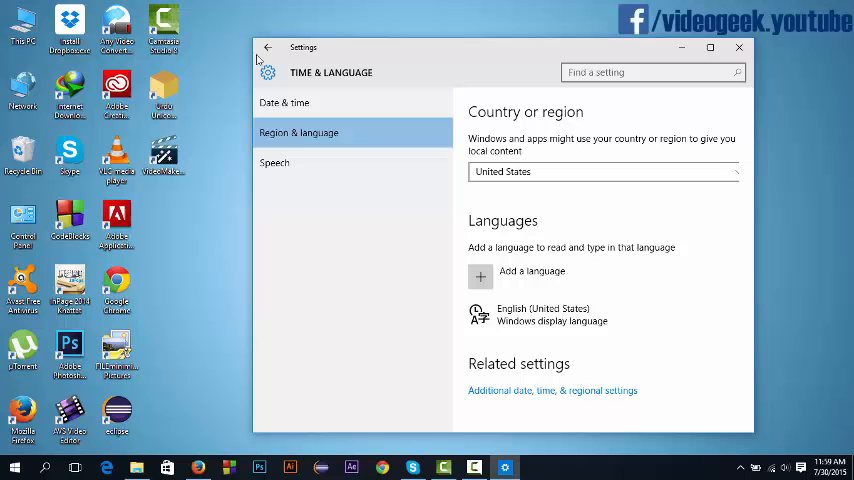
click(266, 48)
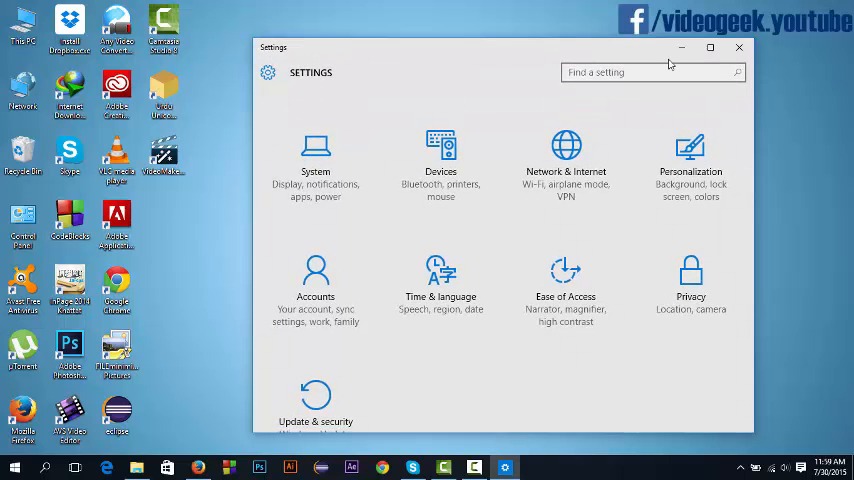
Close Settings and accept Cortana's 'I agree' info-sharing terms from the taskbar search
click(739, 52)
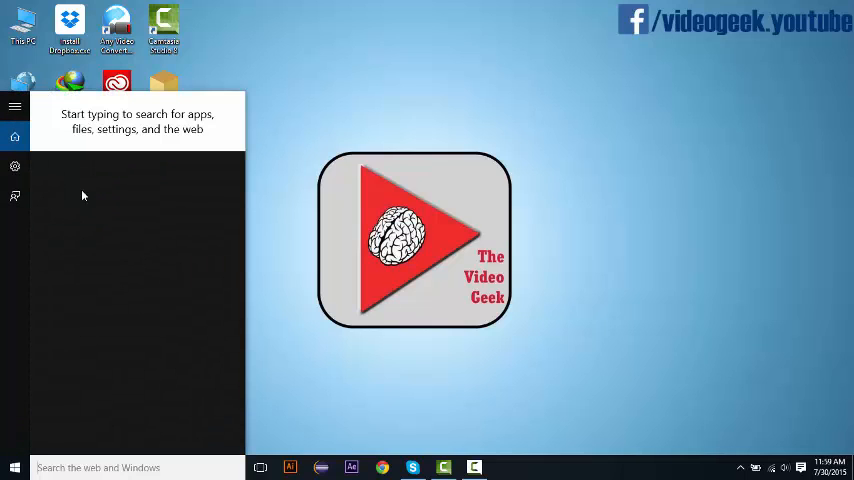
click(14, 166)
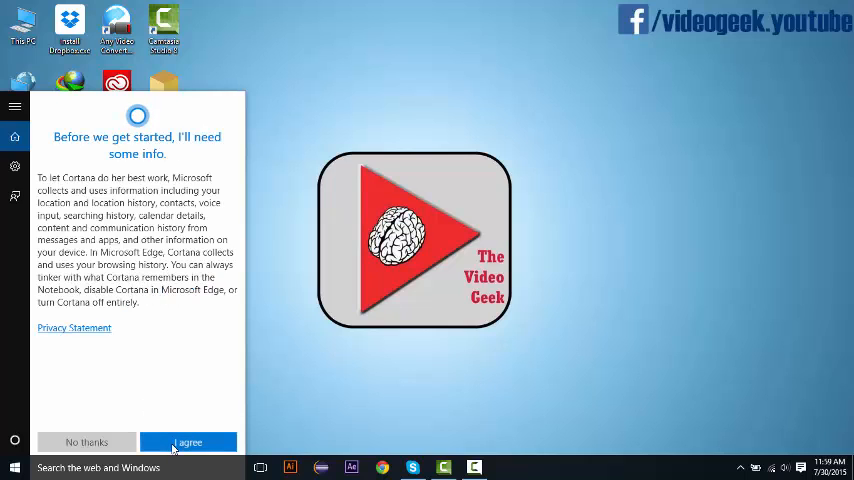
click(189, 441)
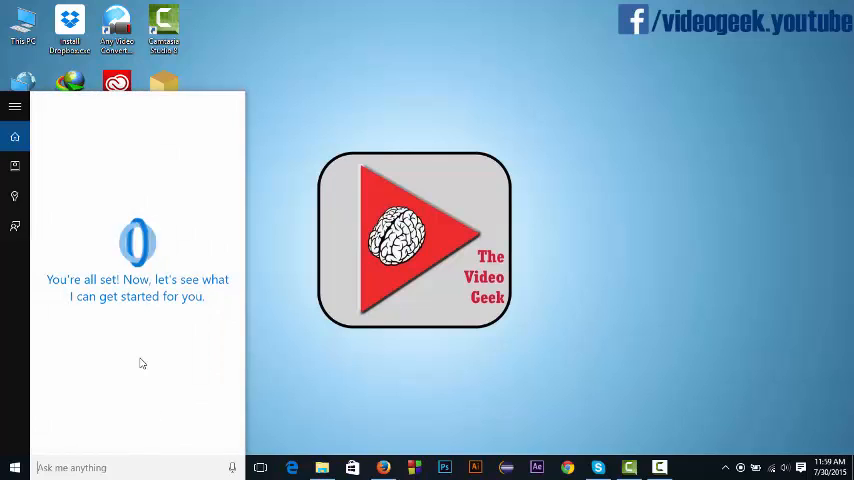